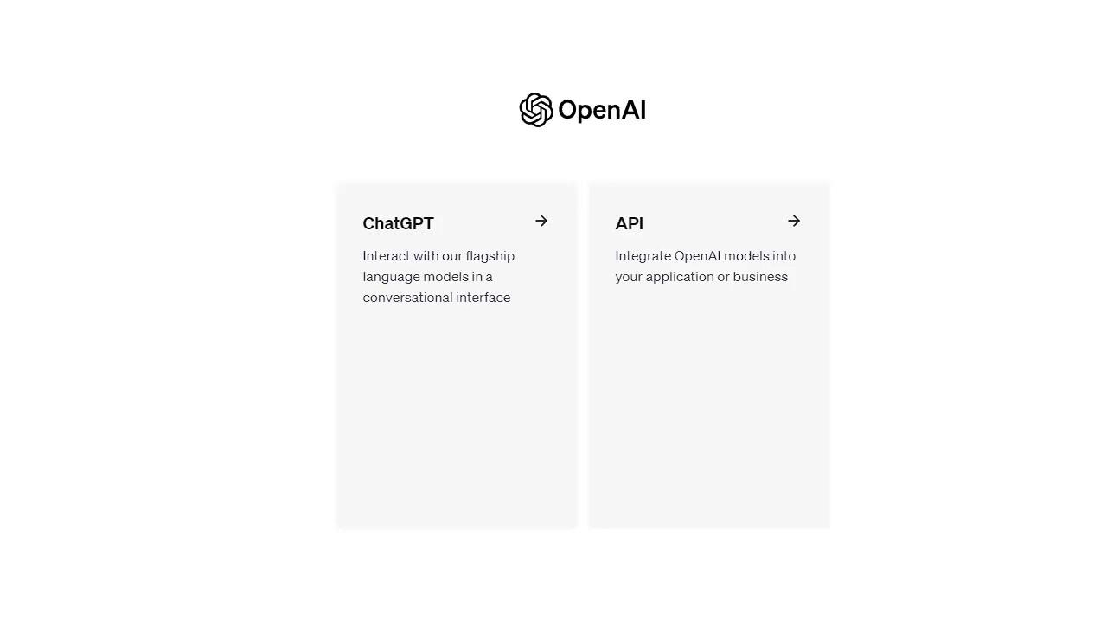
mouse_move(701, 287)
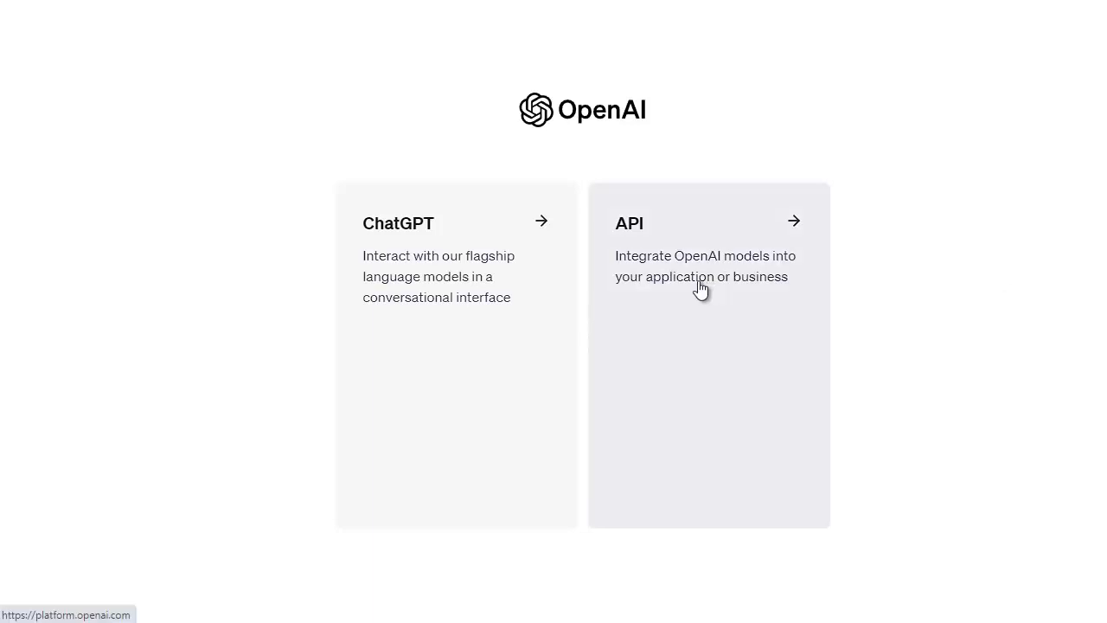
- Enter the API platform and reach the organization's billing settings through Settings > Billing
click(699, 287)
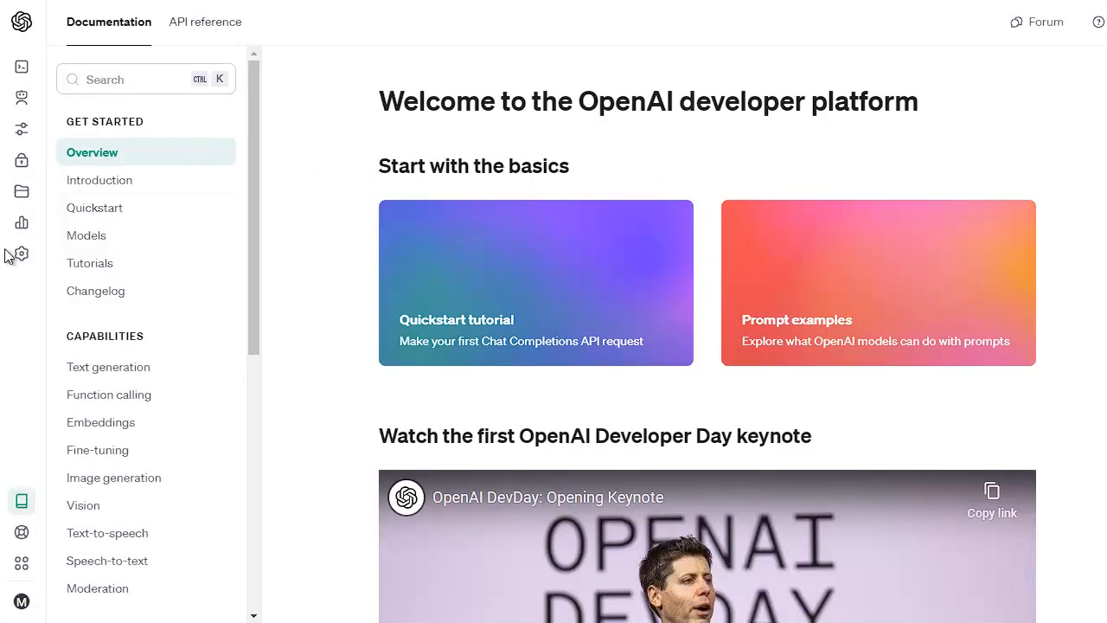
click(20, 252)
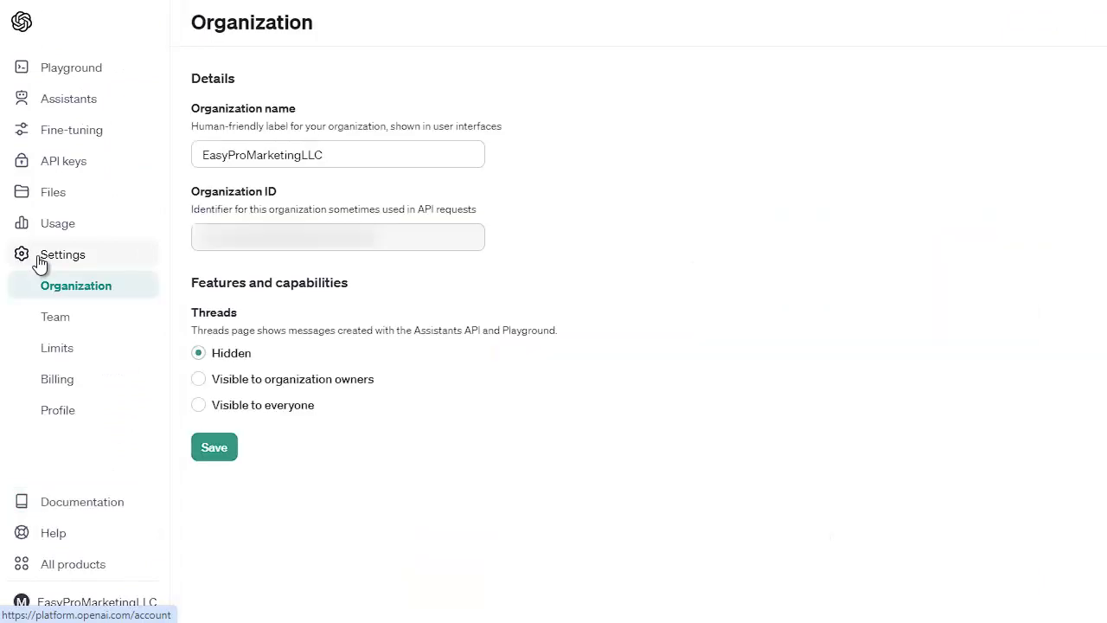
mouse_move(57, 379)
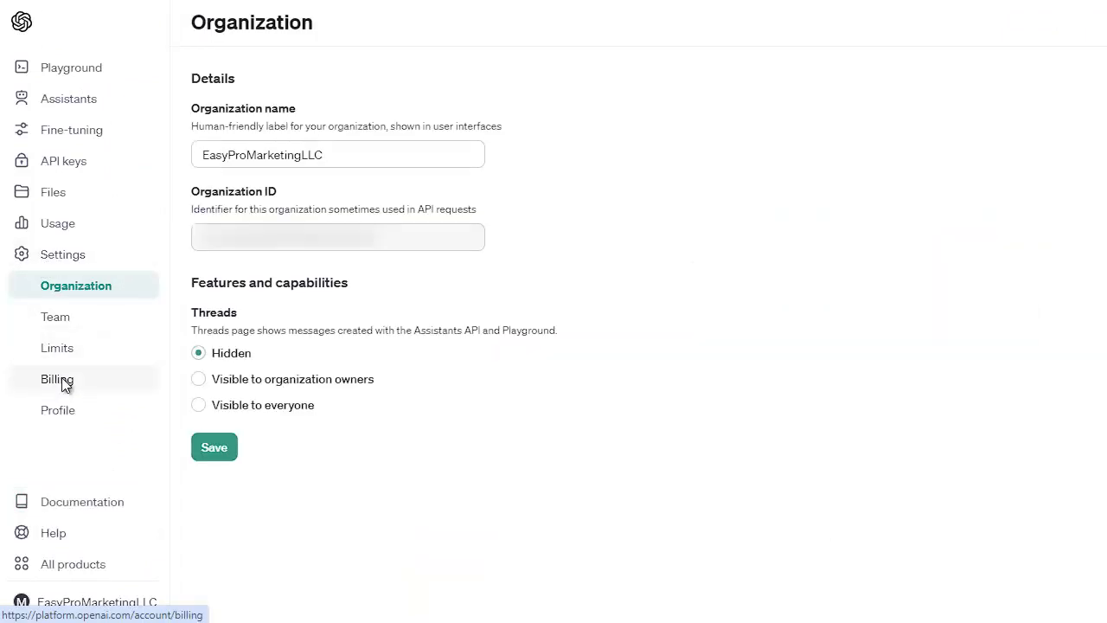
click(57, 379)
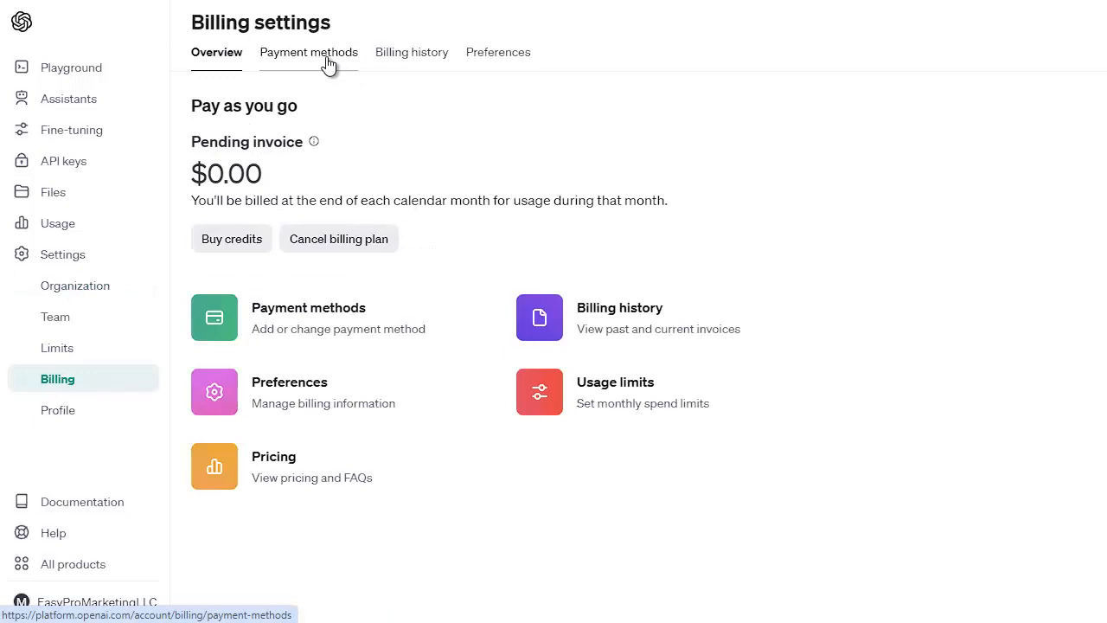
- Show the Payment methods list with two saved cards, one marked default
click(308, 52)
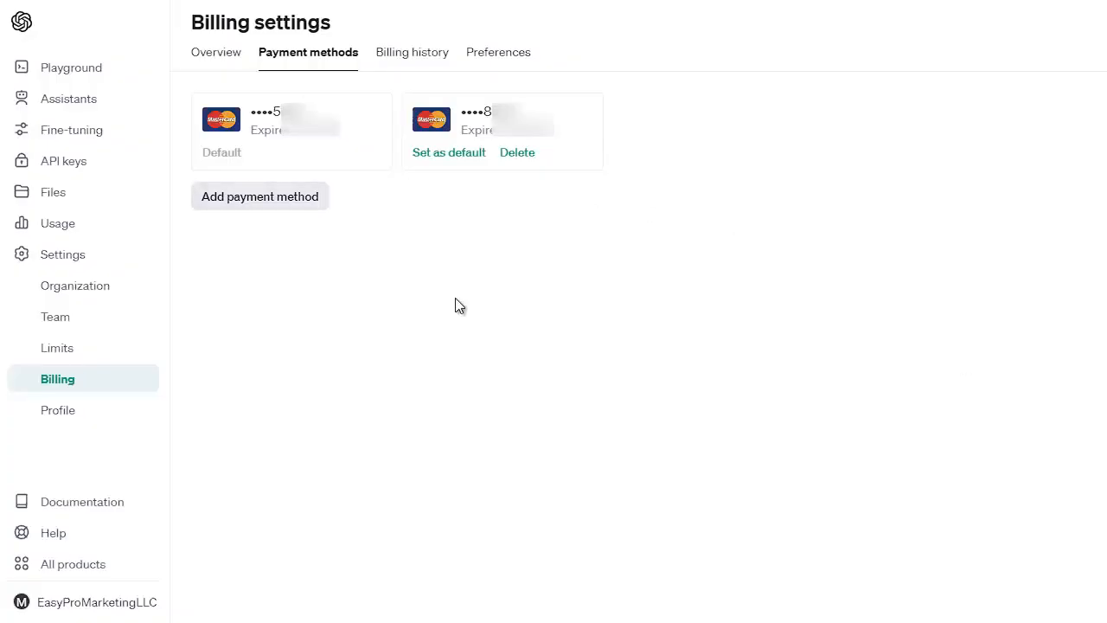
mouse_move(436, 308)
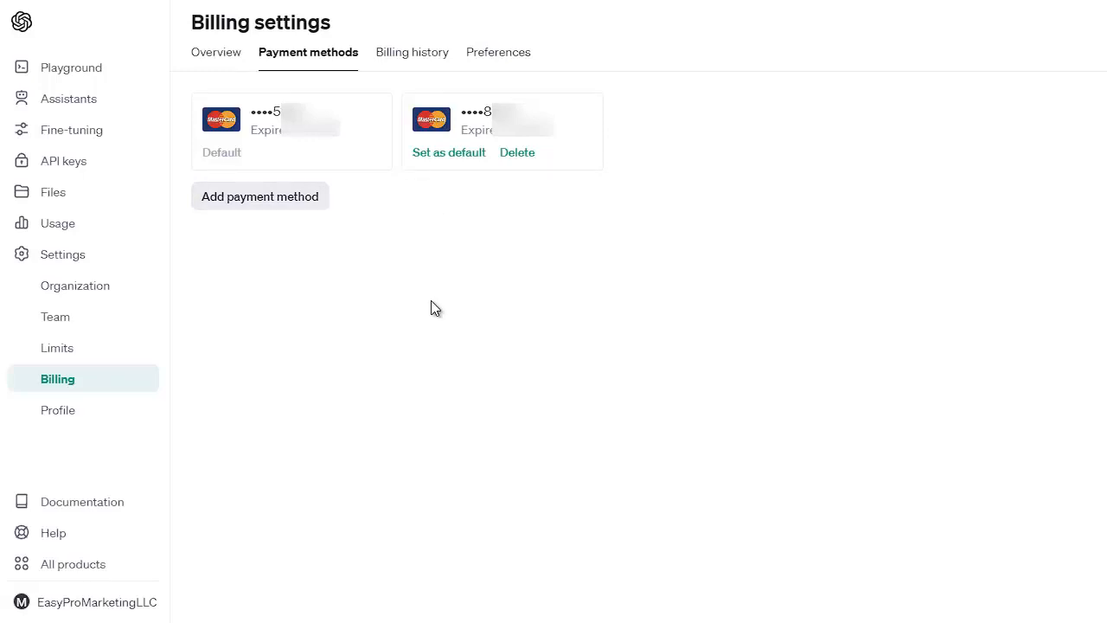
mouse_move(215, 67)
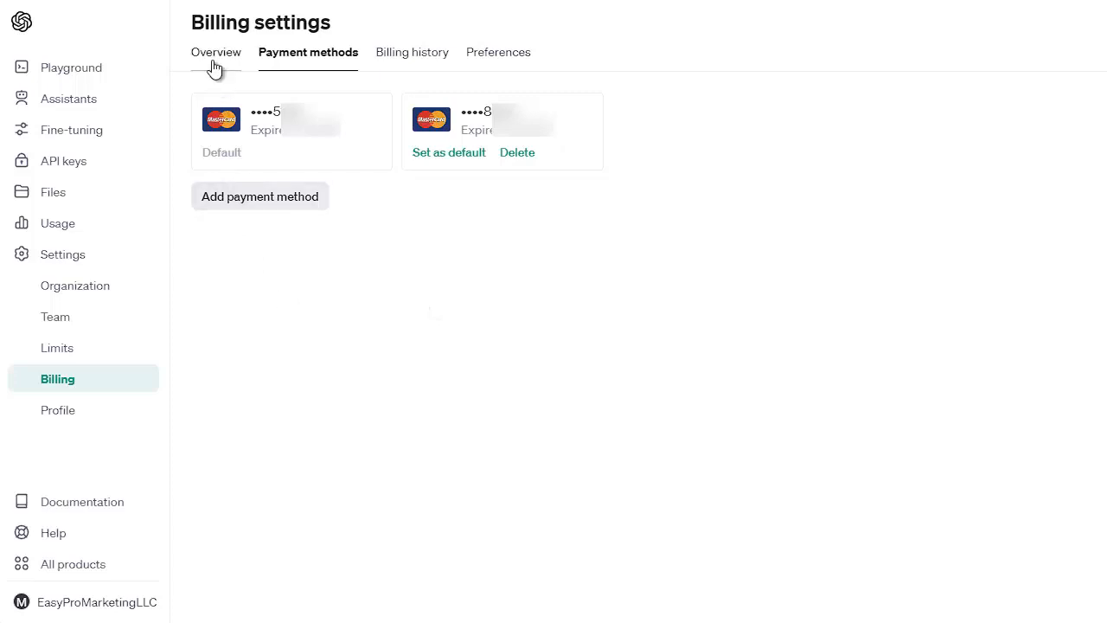
mouse_move(214, 55)
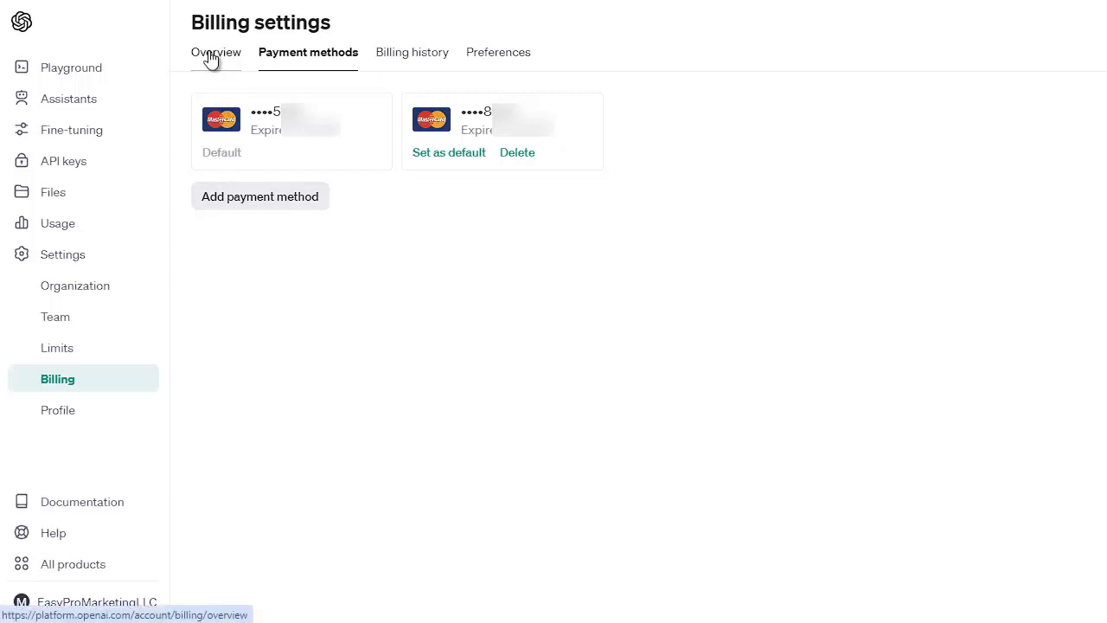
- Return to the billing Overview showing the $0.00 pending pay-as-you-go invoice
click(216, 52)
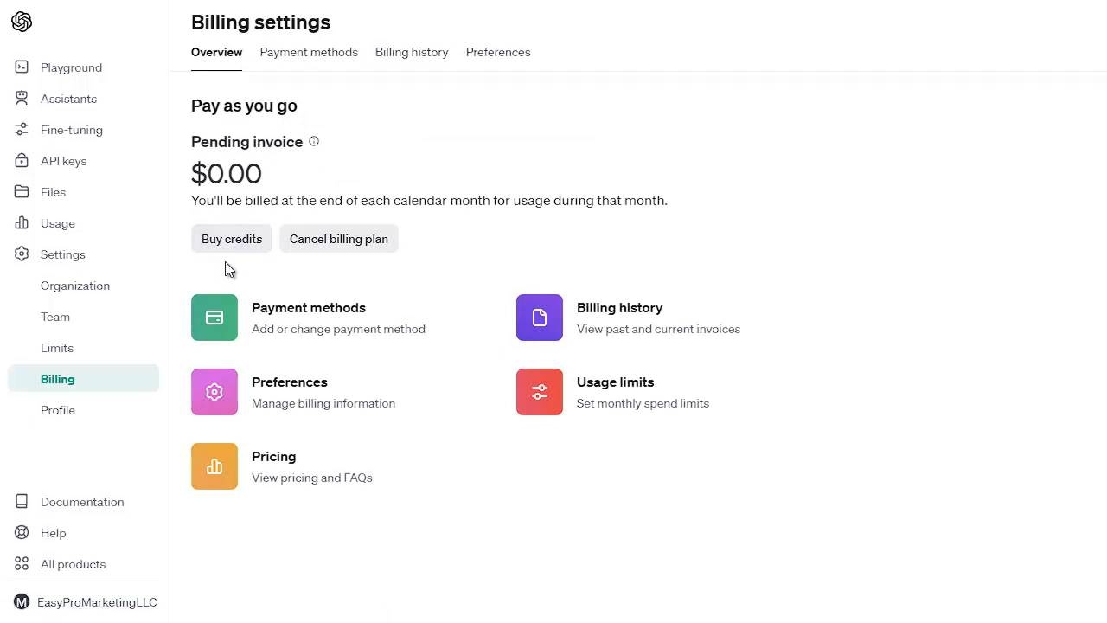
mouse_move(227, 273)
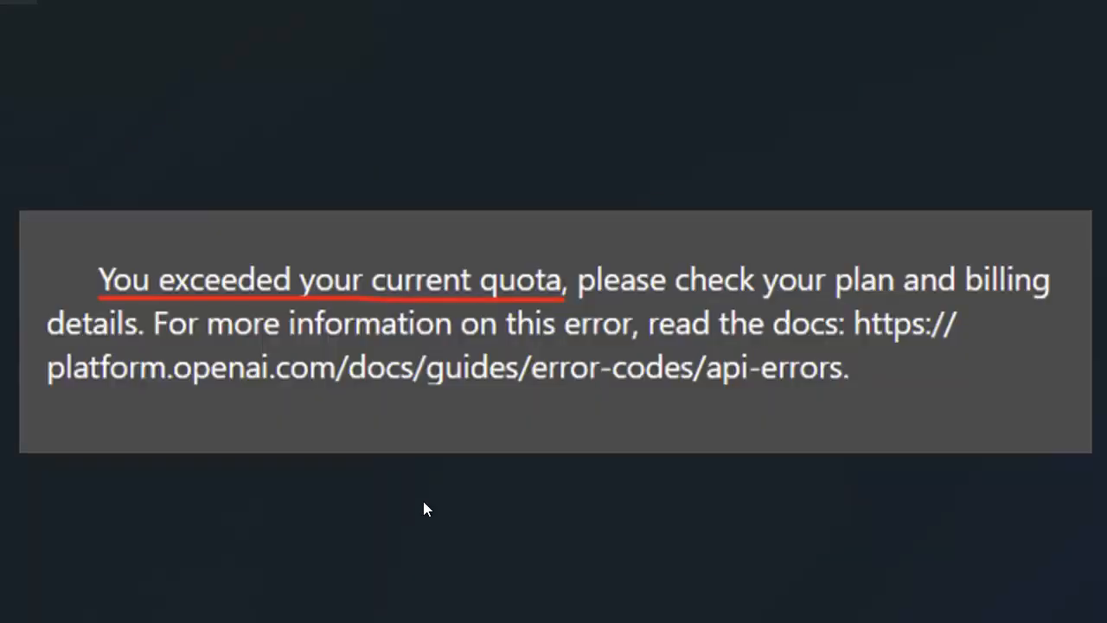
mouse_move(529, 339)
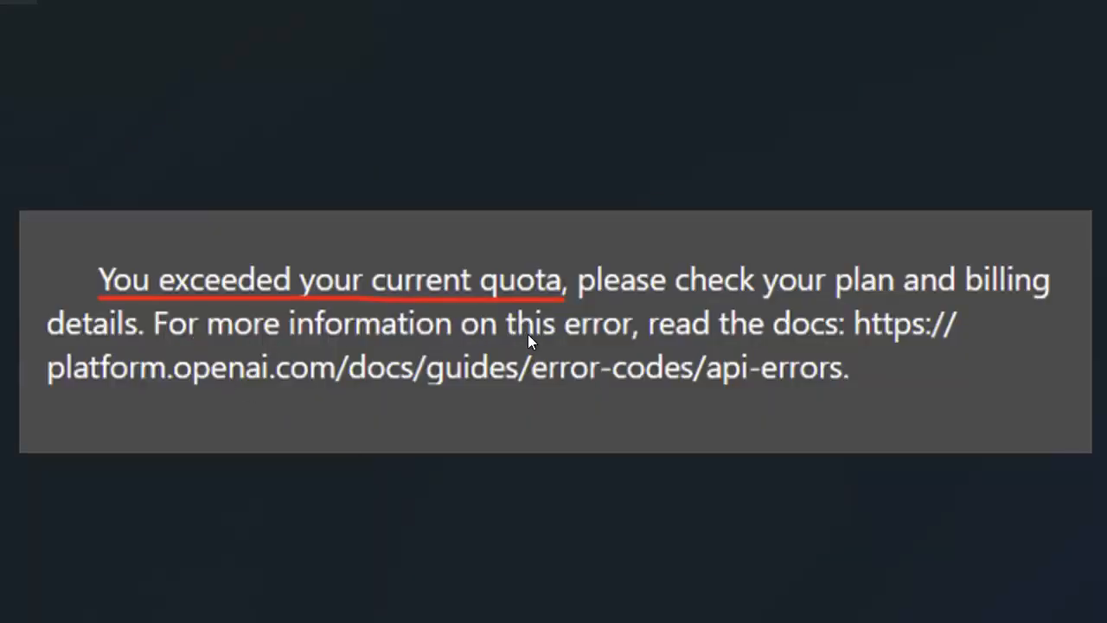